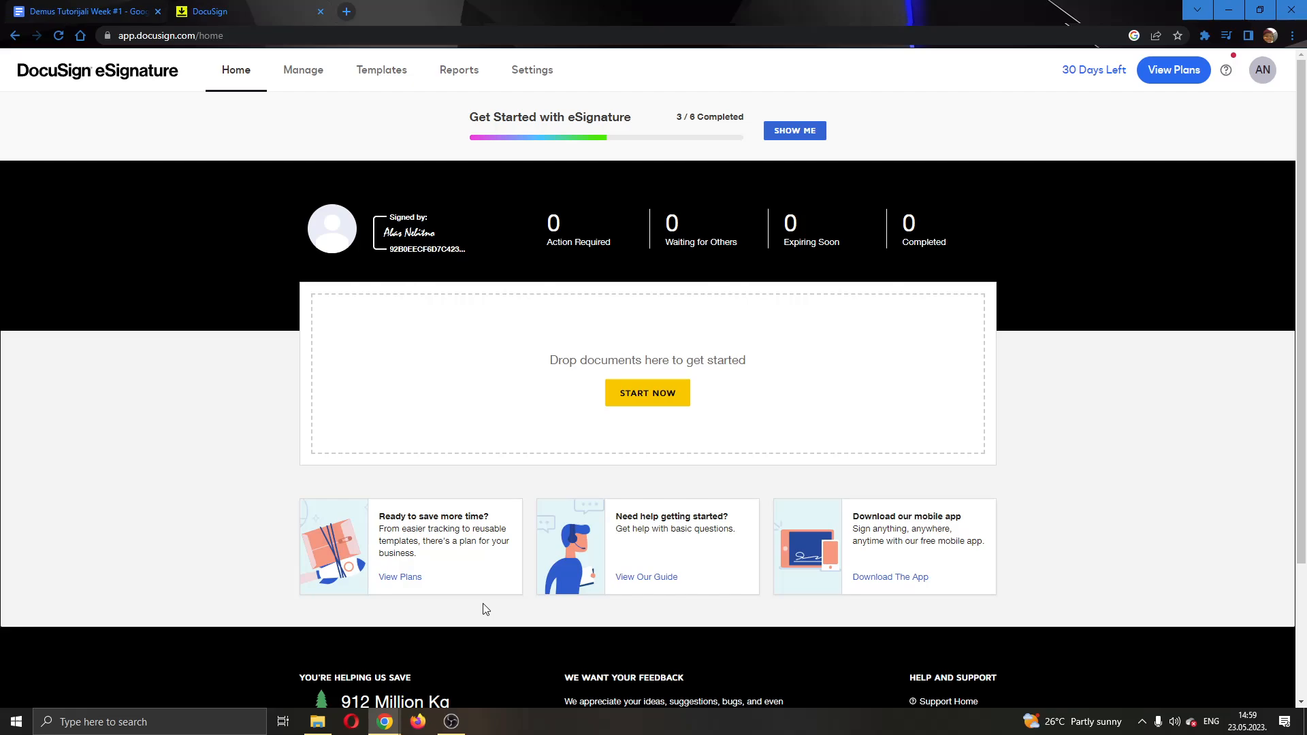
pyautogui.moveTo(221, 289)
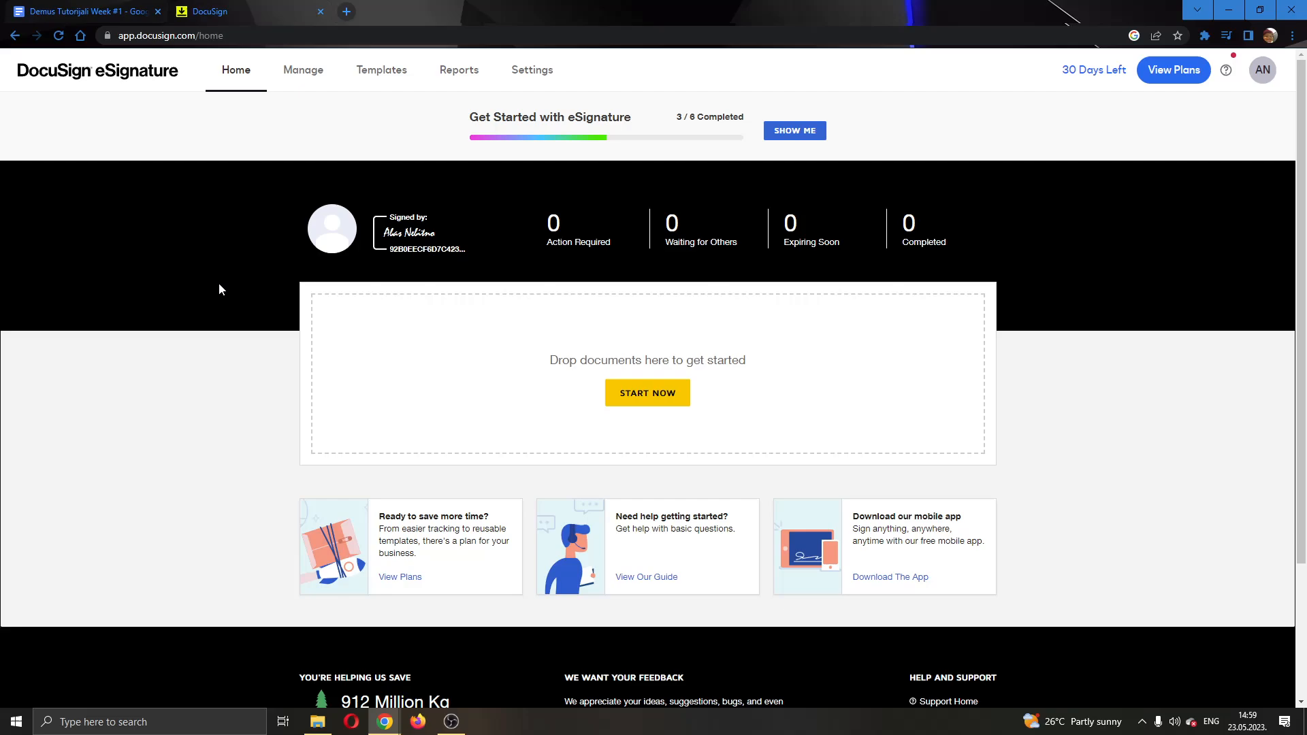
pyautogui.moveTo(821, 463)
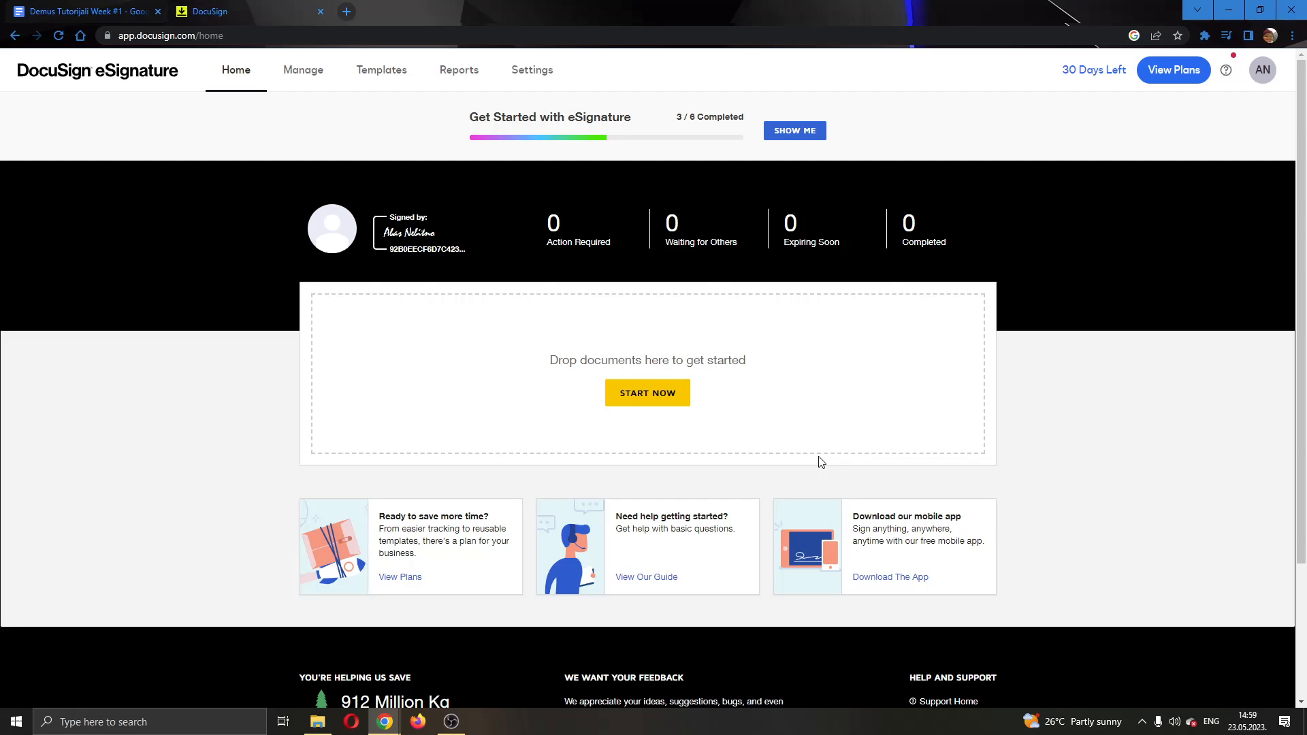
pyautogui.moveTo(843, 158)
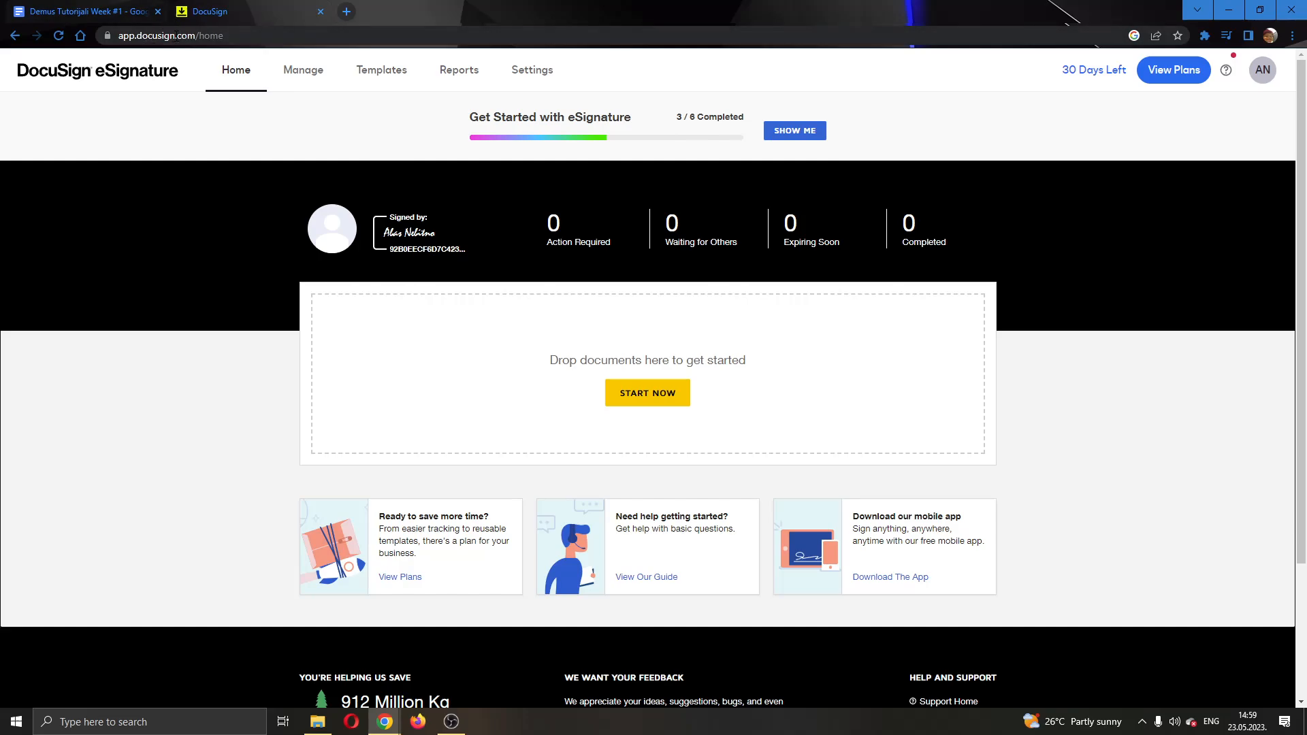
pyautogui.moveTo(436, 119)
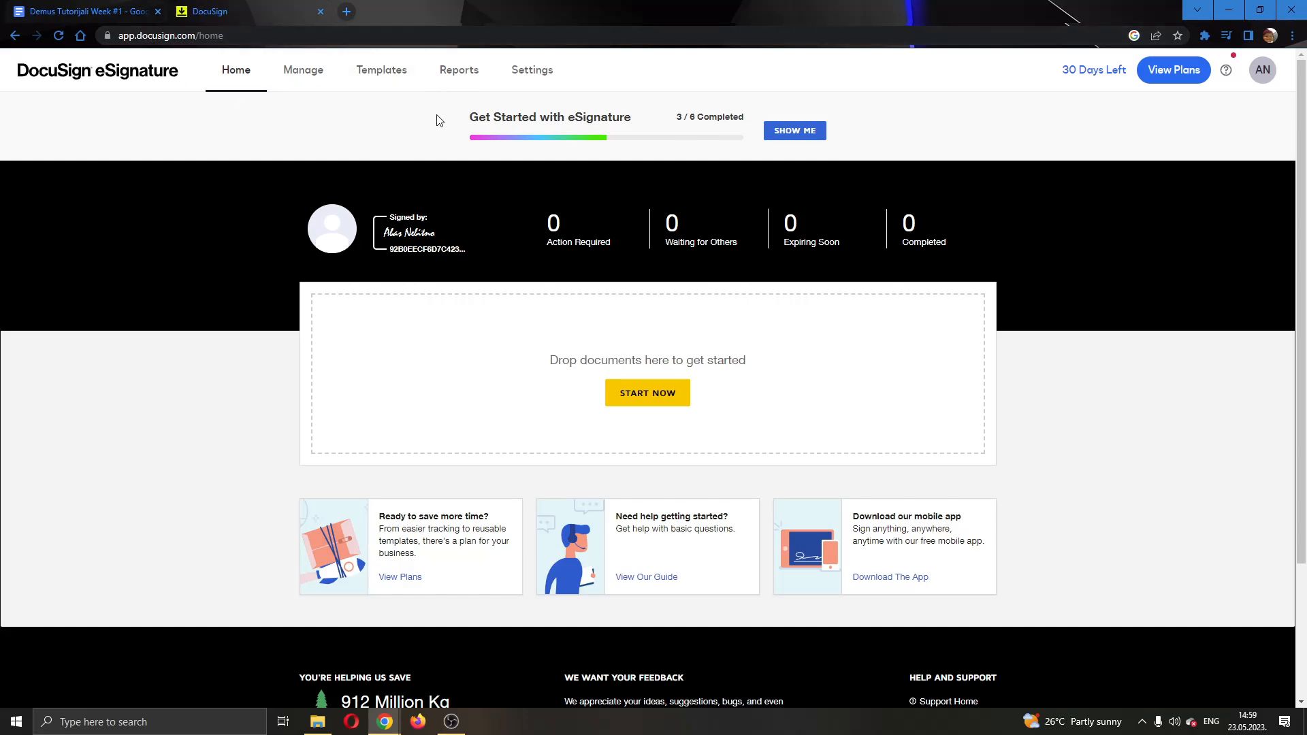
pyautogui.moveTo(784, 106)
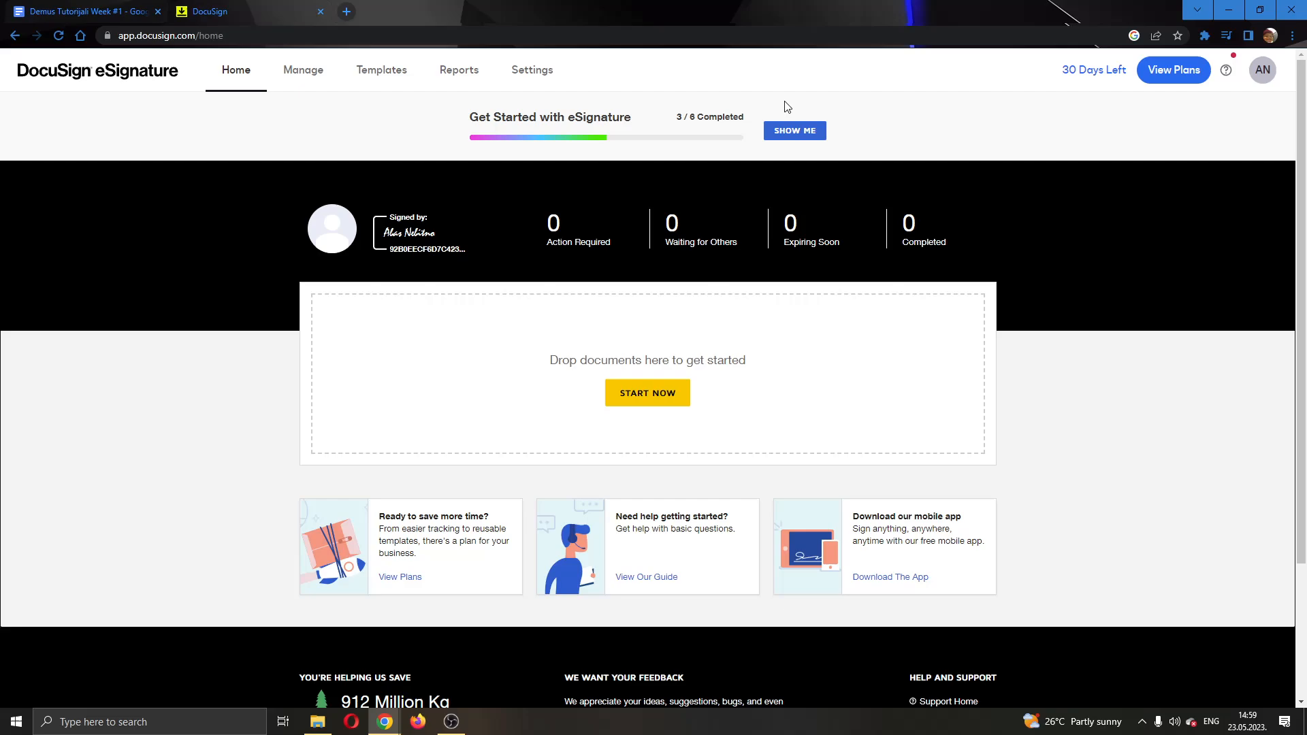
pyautogui.moveTo(202, 427)
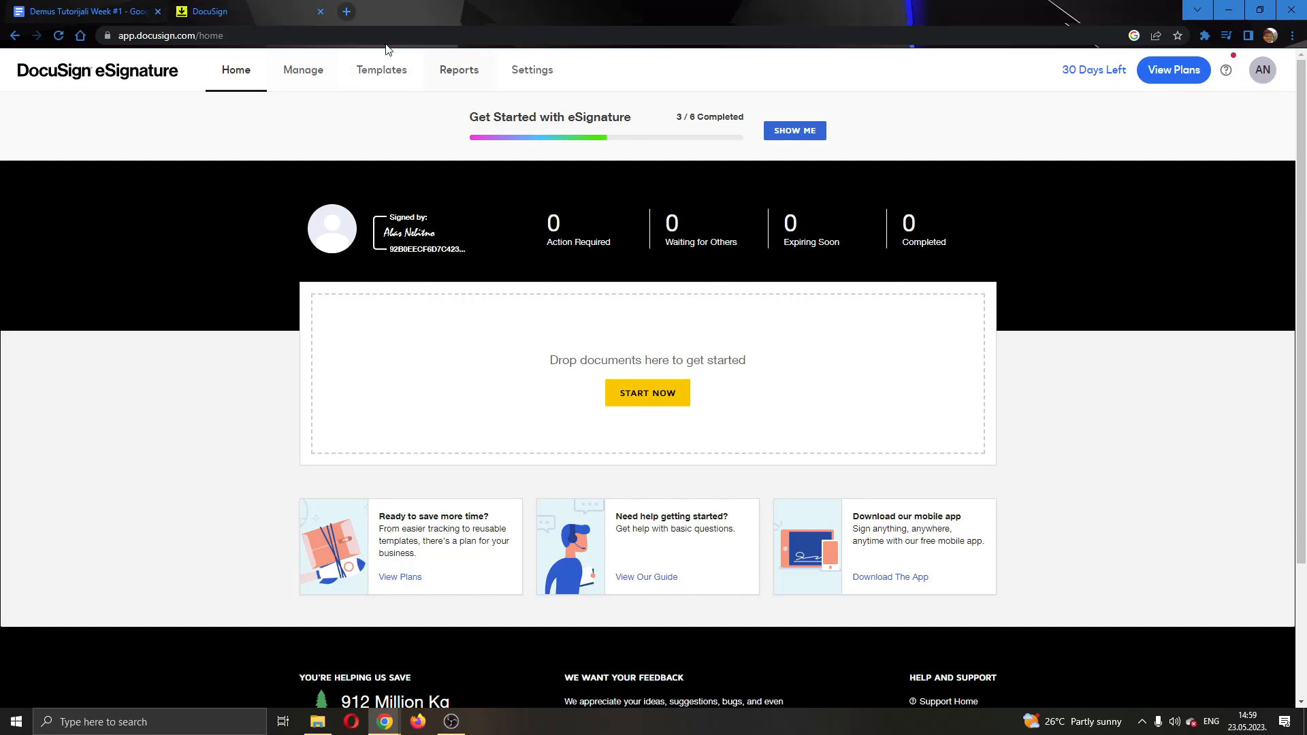
pyautogui.moveTo(600, 340)
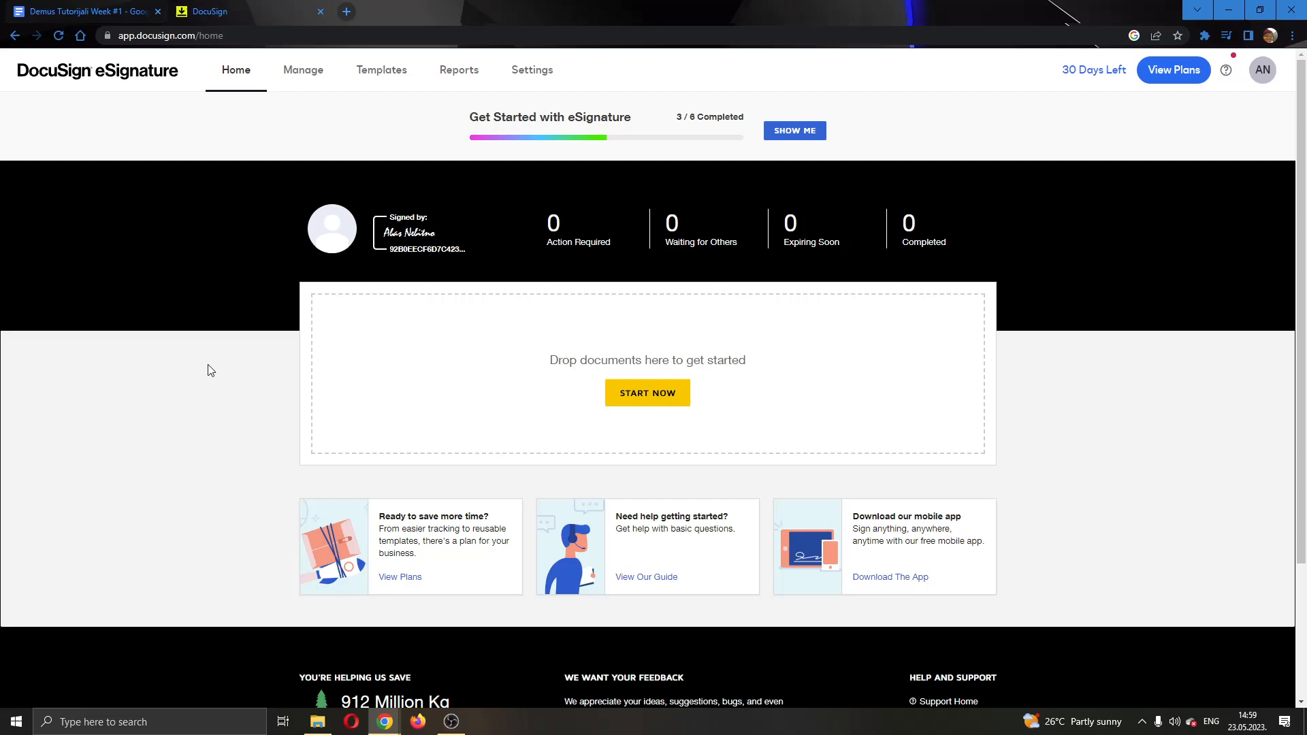
pyautogui.moveTo(130, 383)
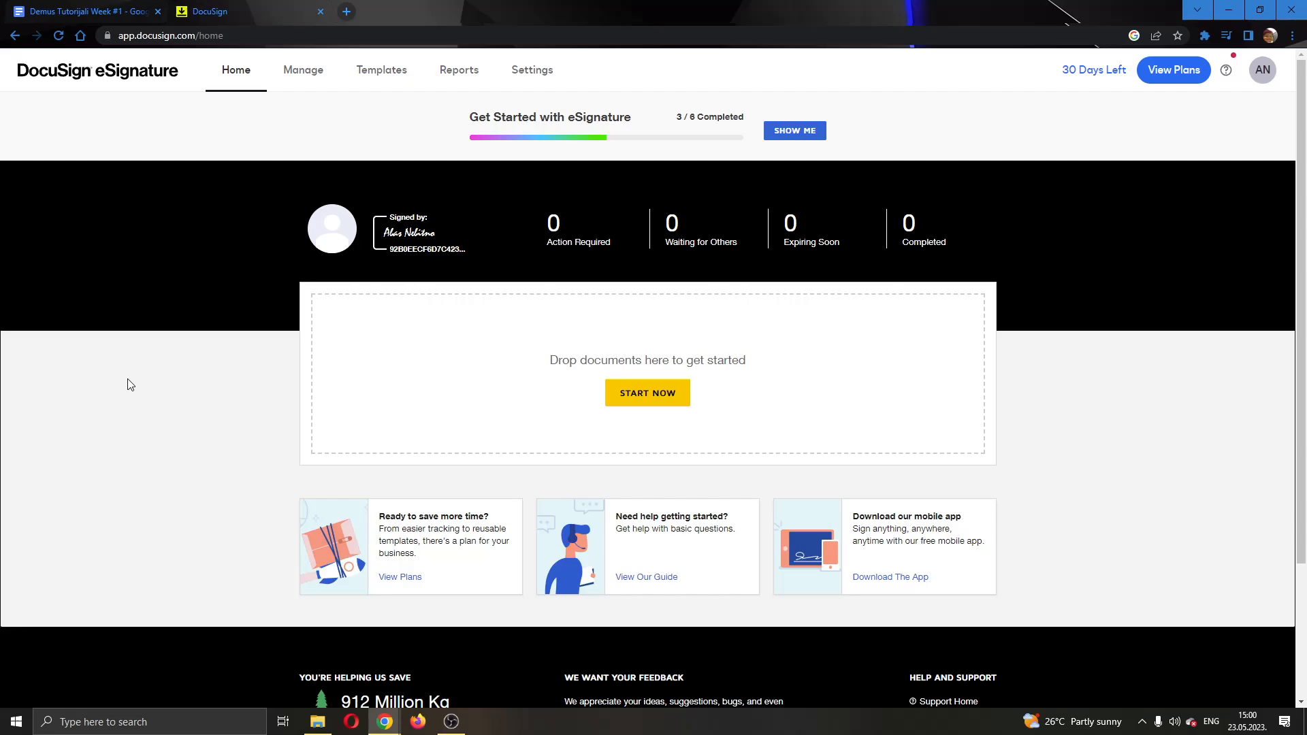
pyautogui.moveTo(382, 69)
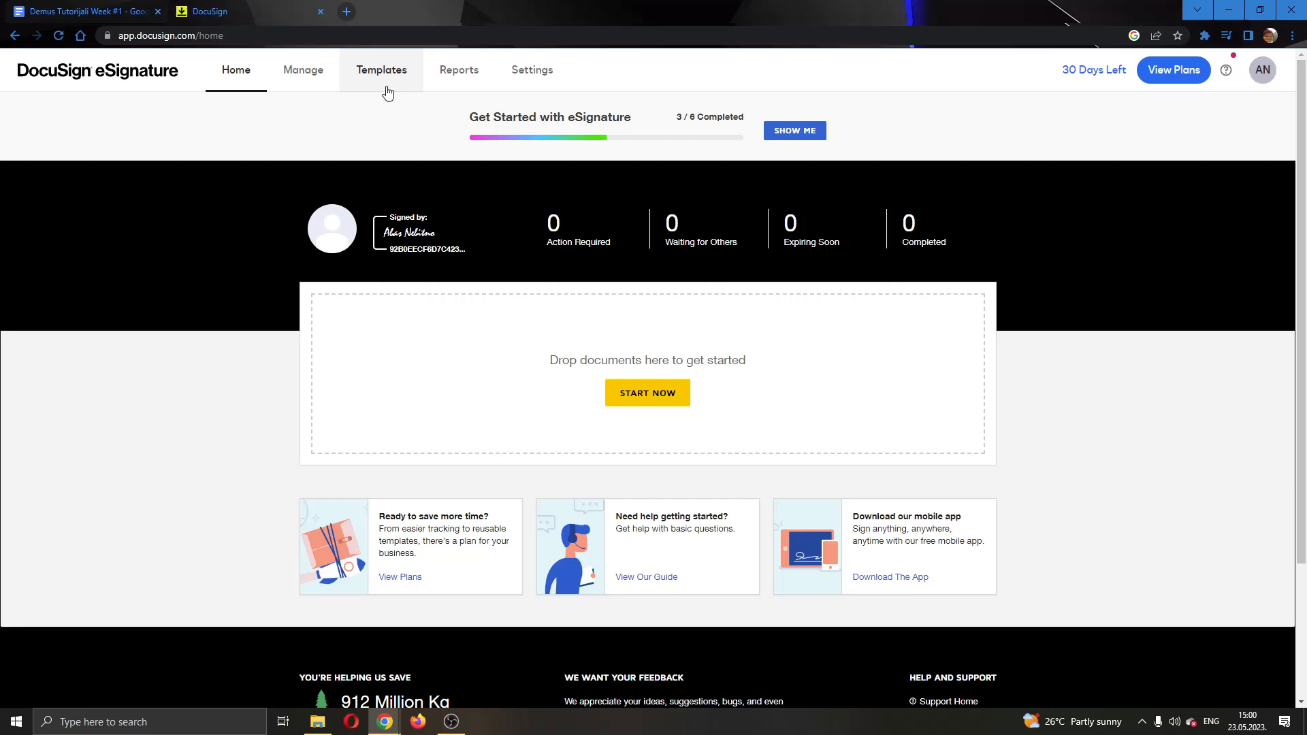
pyautogui.moveTo(400, 80)
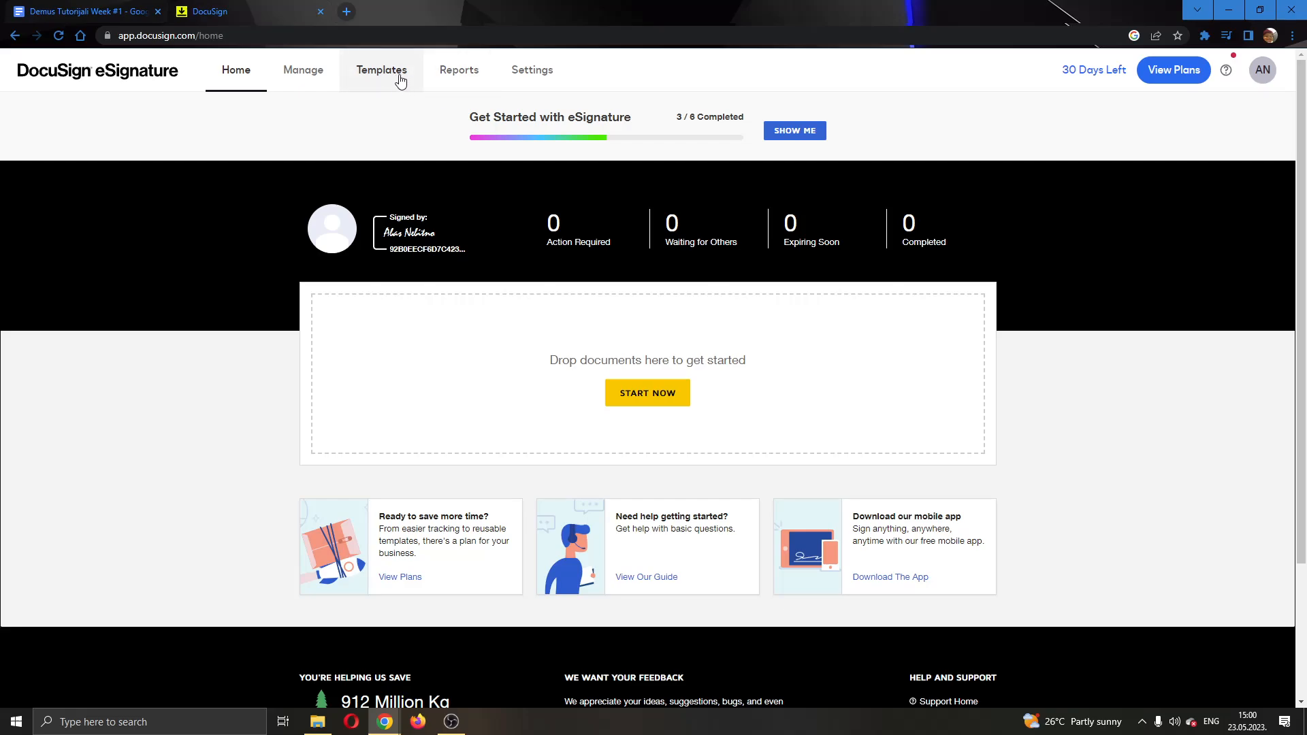
# Step: From the Templates list, choose Edit for 'Template number one' and continue to the add-fields view
pyautogui.click(381, 70)
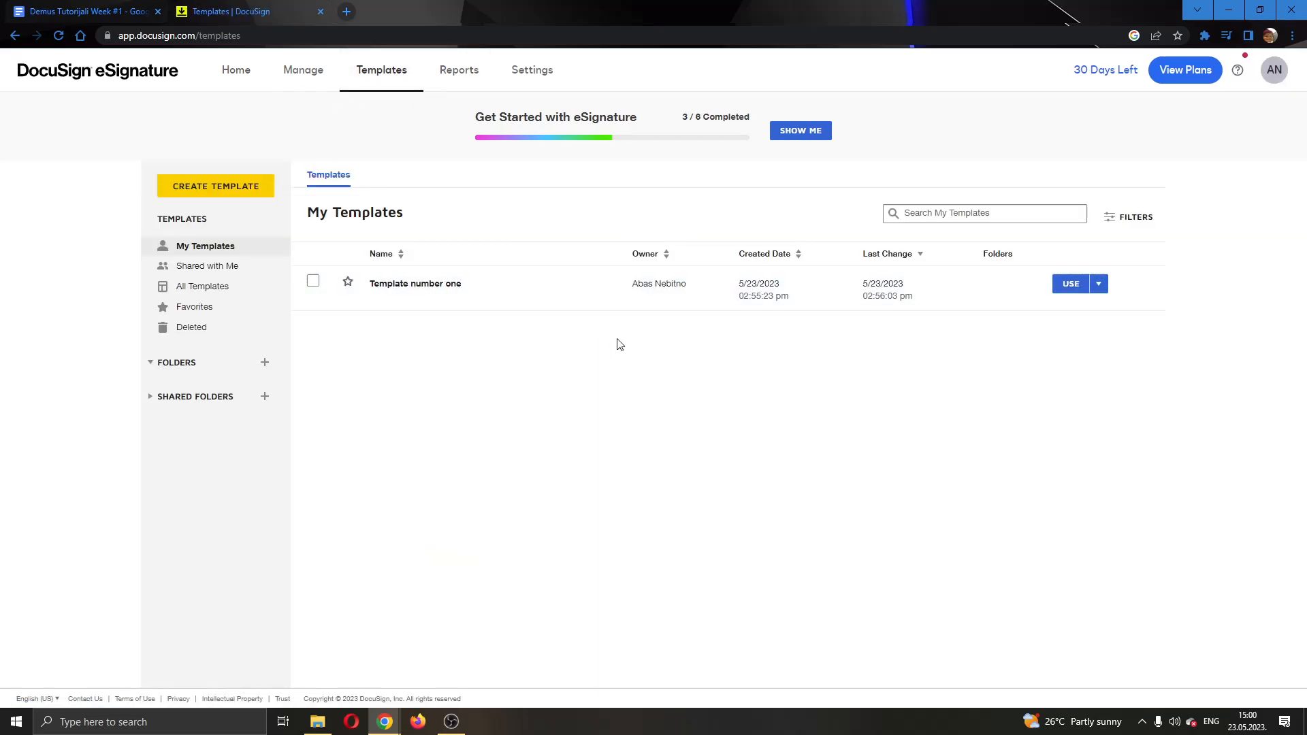
pyautogui.moveTo(241, 196)
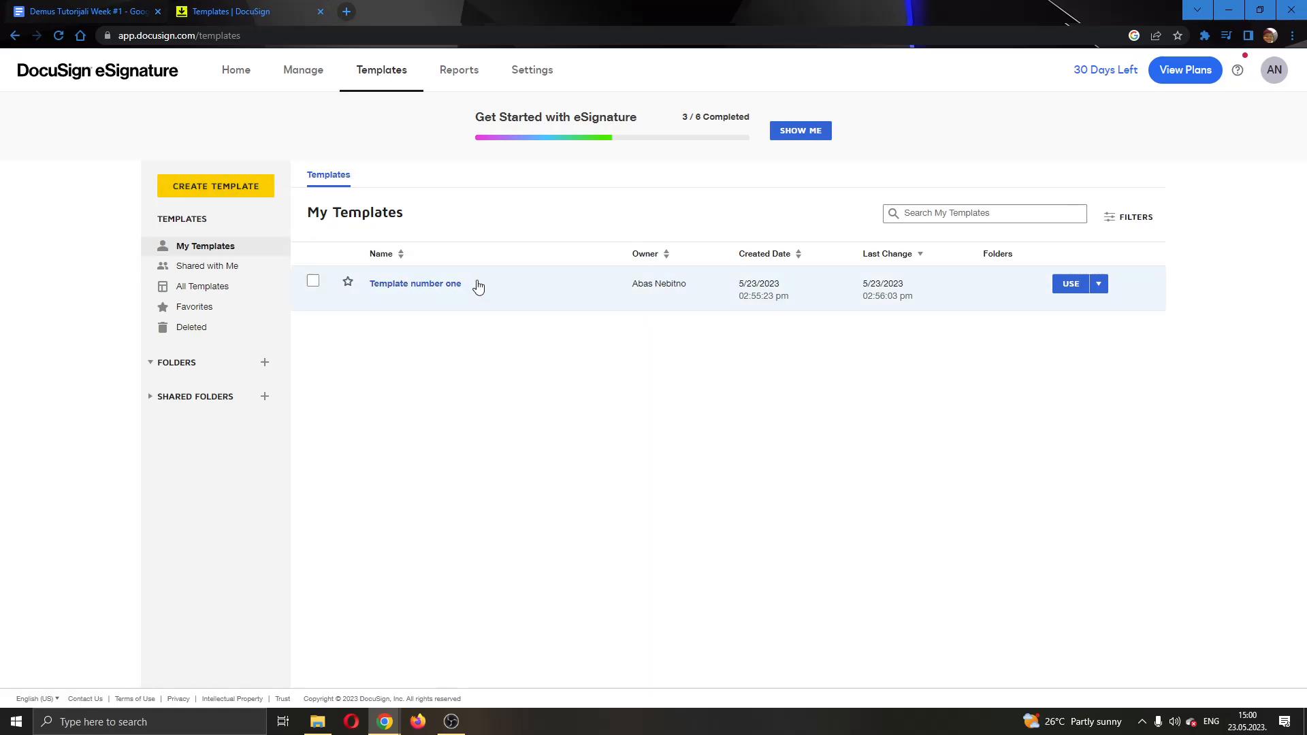
pyautogui.moveTo(756, 292)
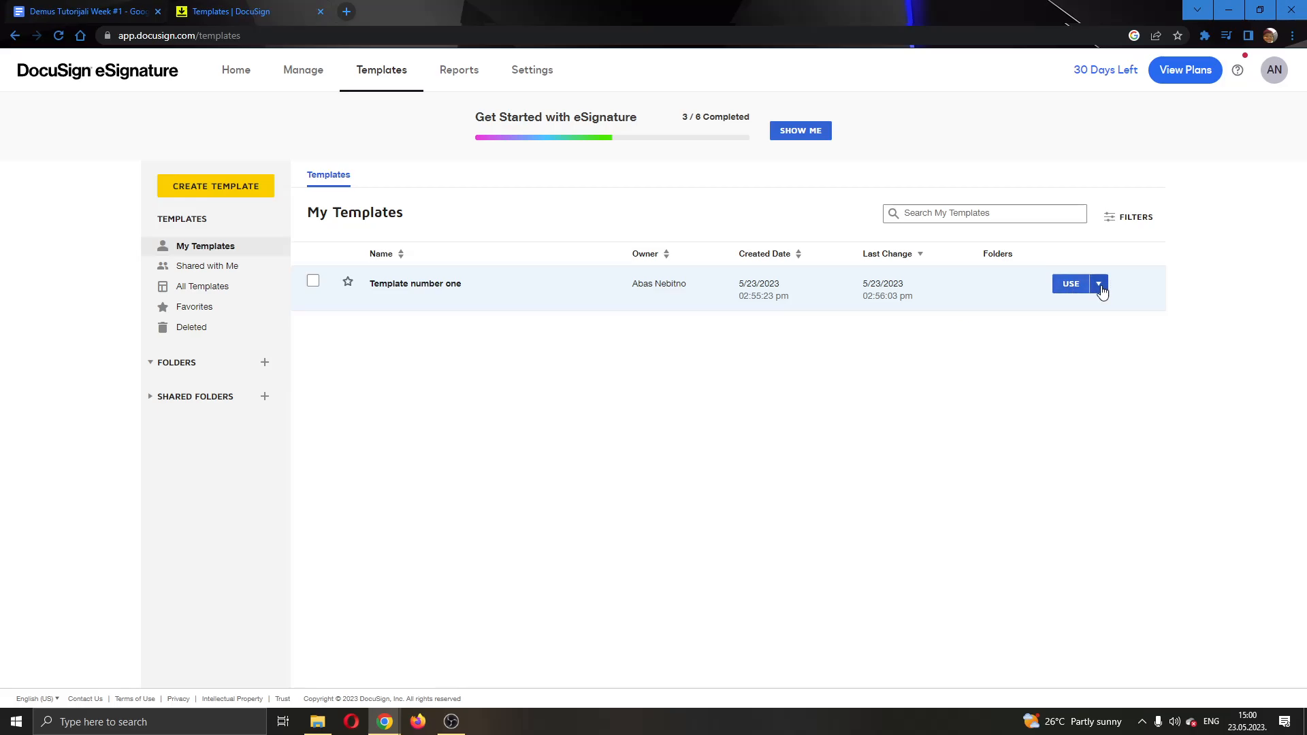
pyautogui.click(1098, 283)
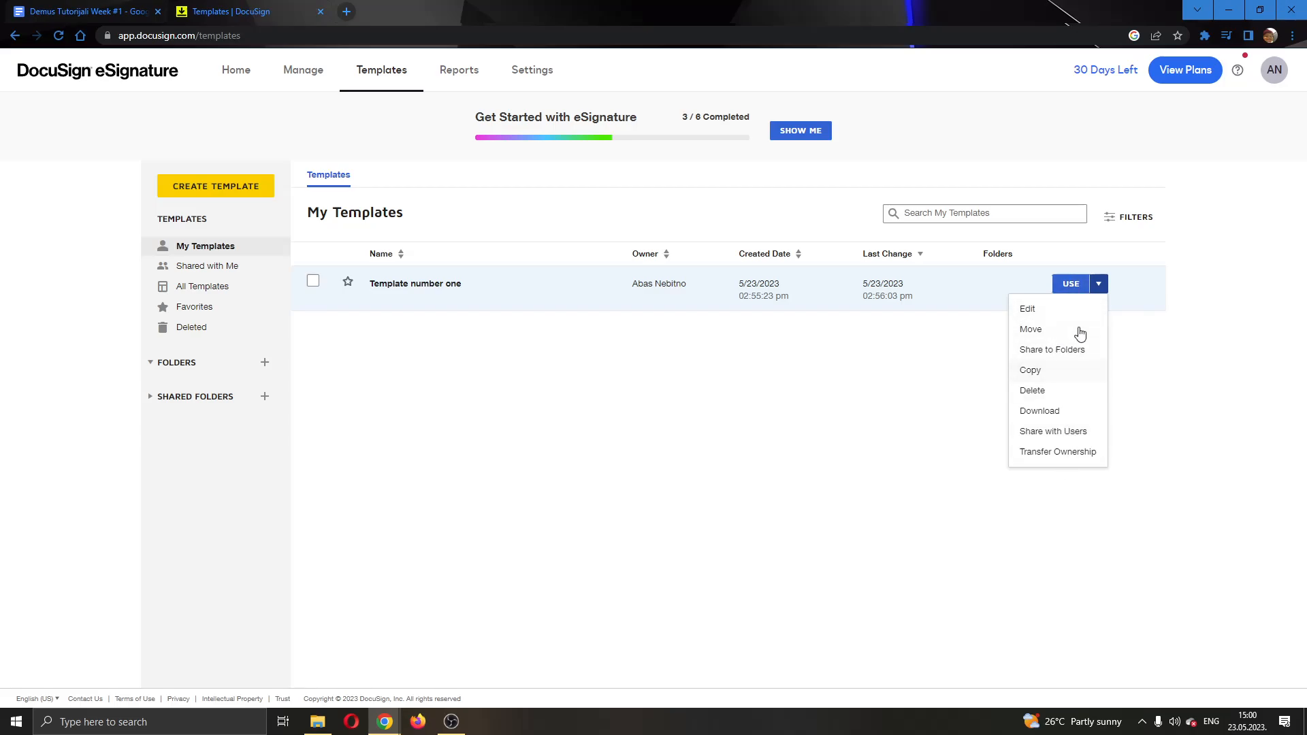
pyautogui.moveTo(1033, 309)
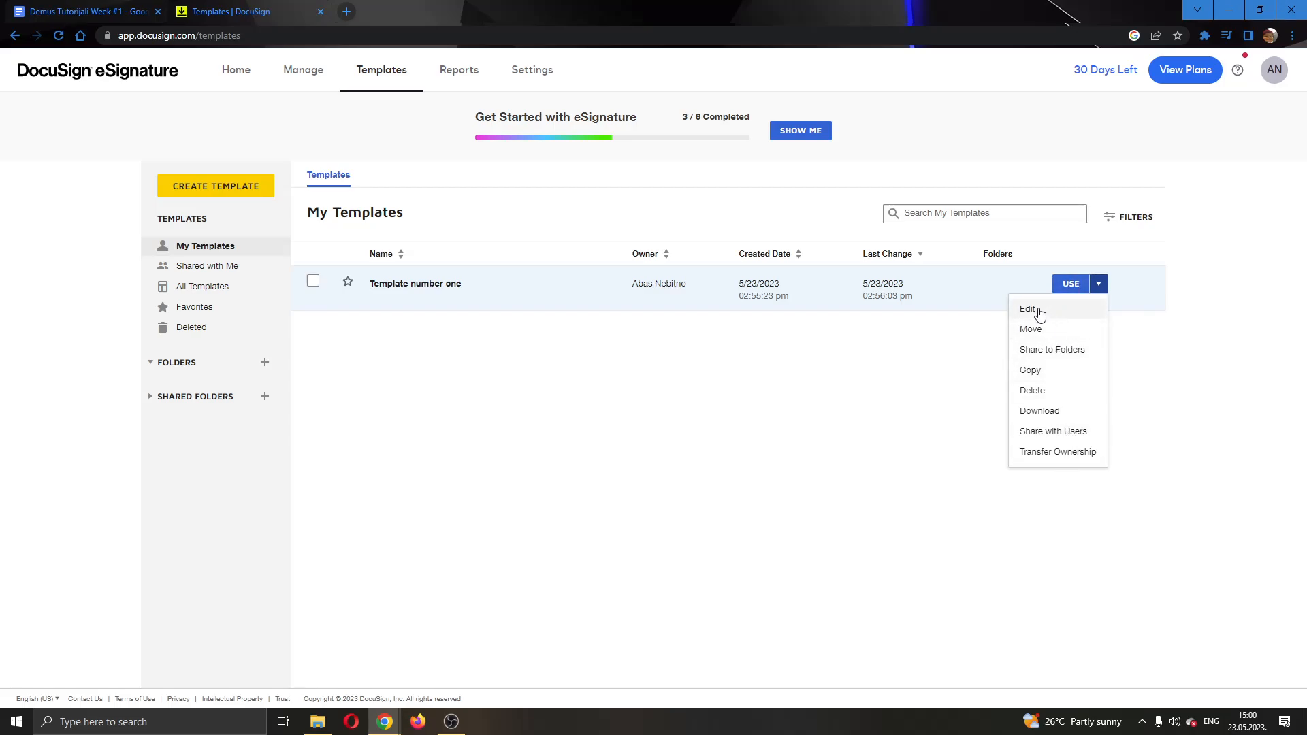
pyautogui.click(1029, 309)
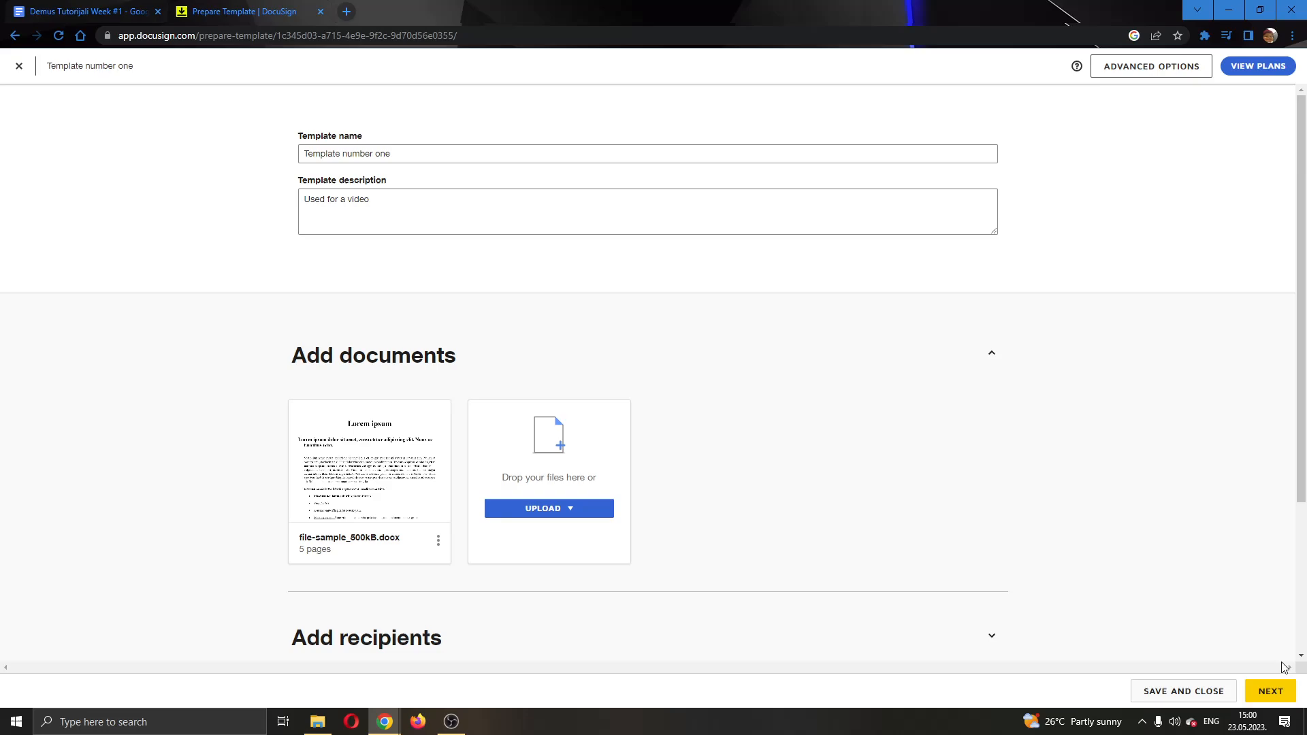
pyautogui.click(1268, 691)
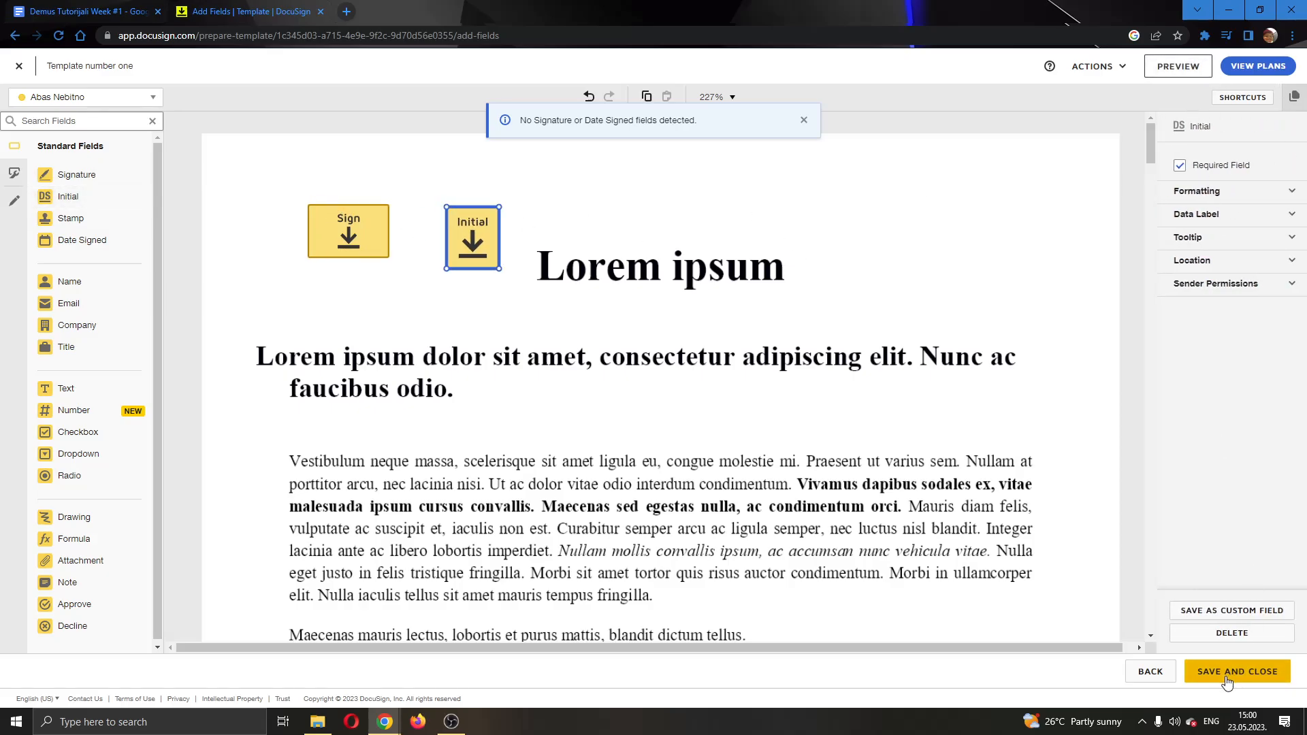
# Step: Save and close the template with its new Sign and Initial fields, updating its last change time
pyautogui.click(1236, 671)
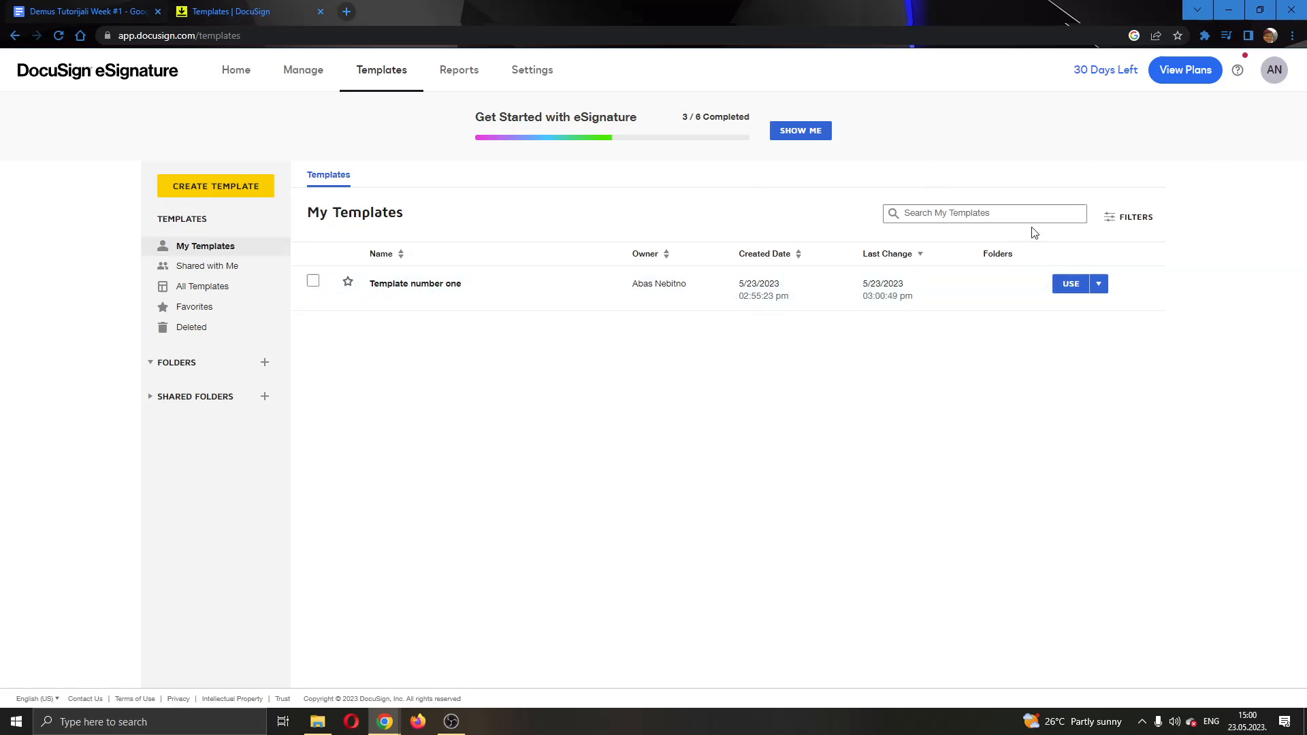
pyautogui.moveTo(275, 128)
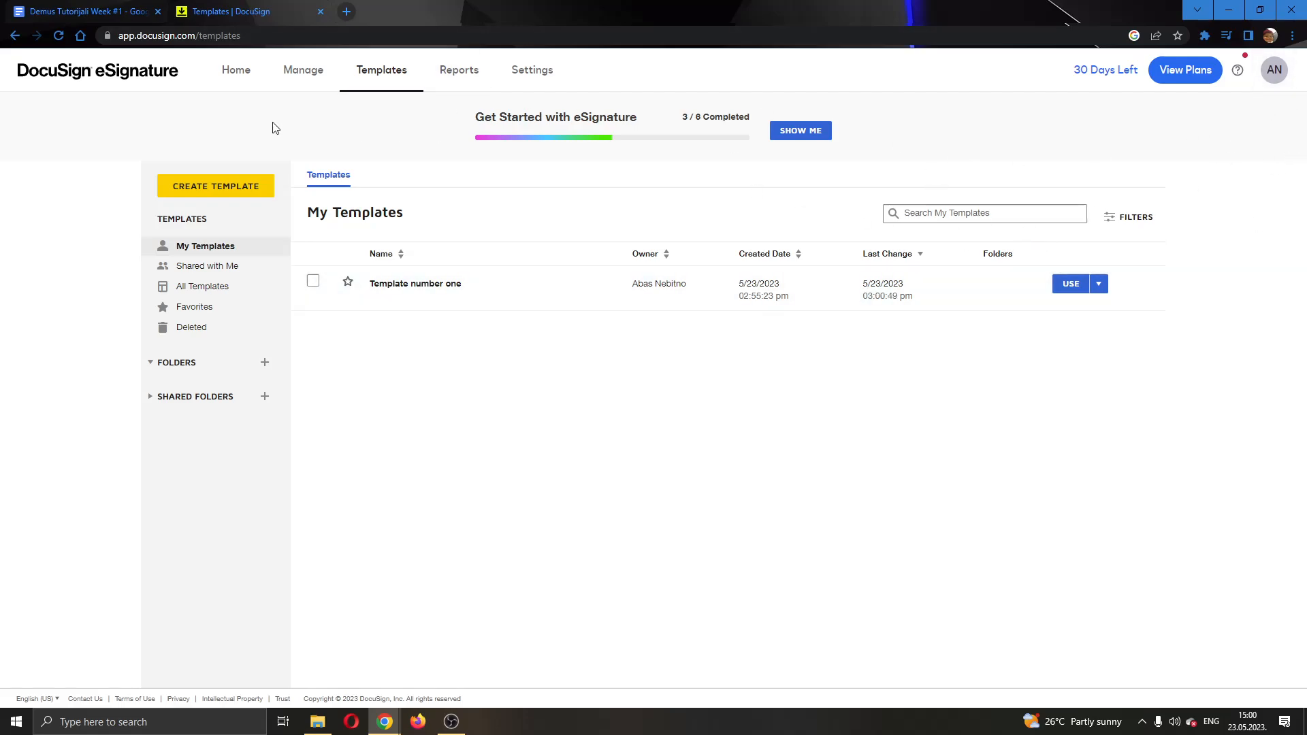
pyautogui.moveTo(125, 82)
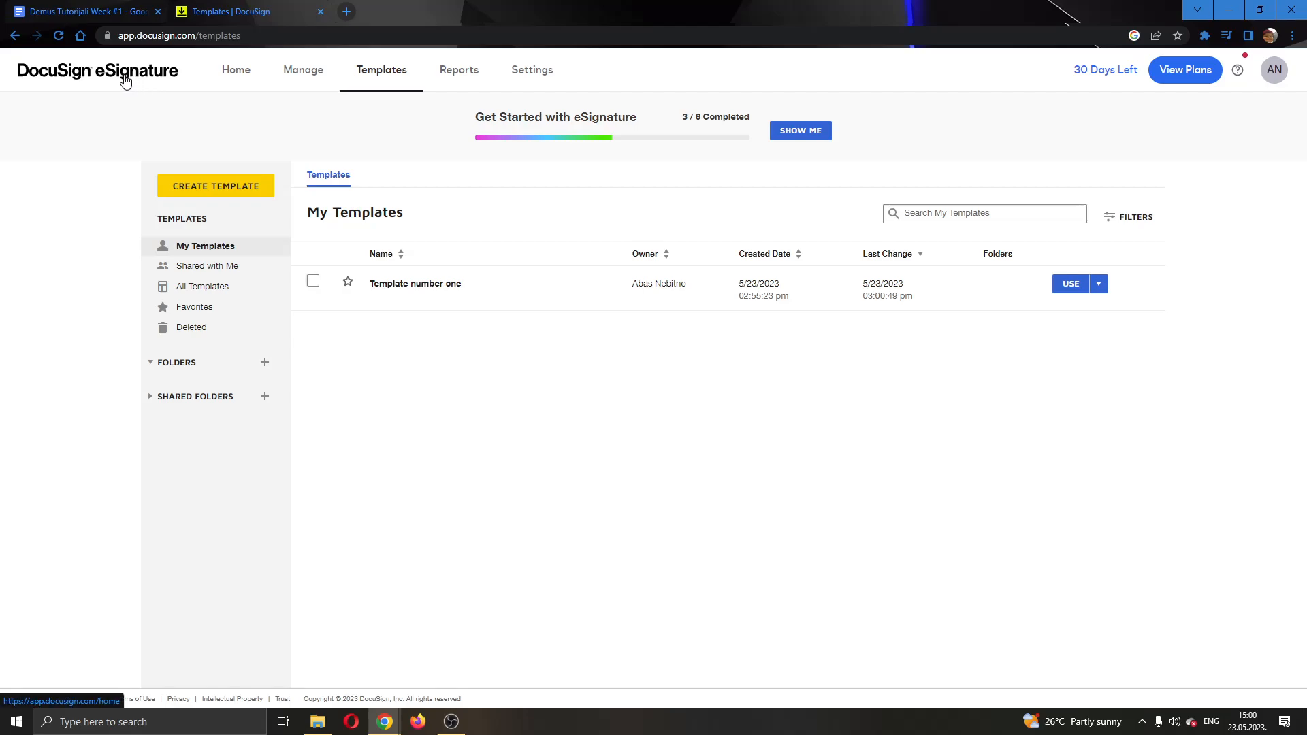